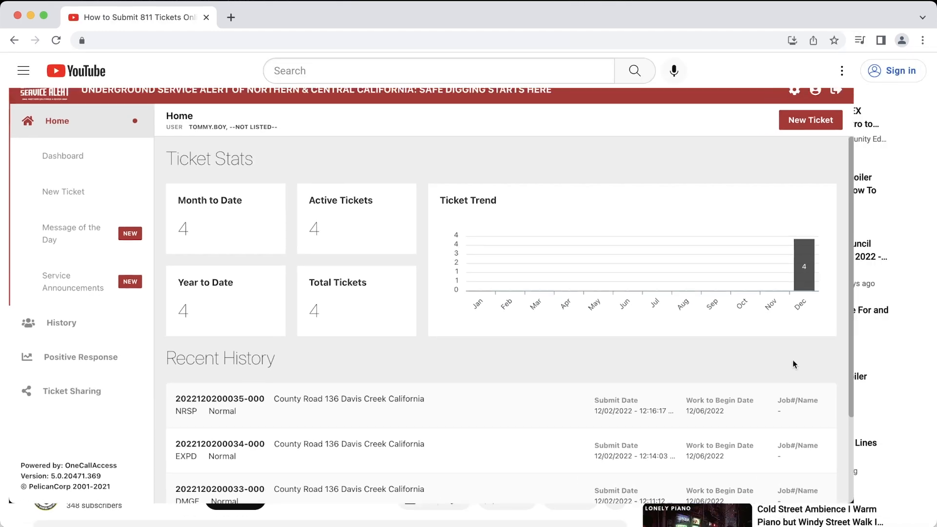
Scroll to the video description with the OneCallAccess walkthrough and California/Nevada portal links
{"action": "scroll", "scroll_direction": "down", "scroll_amount": 3}
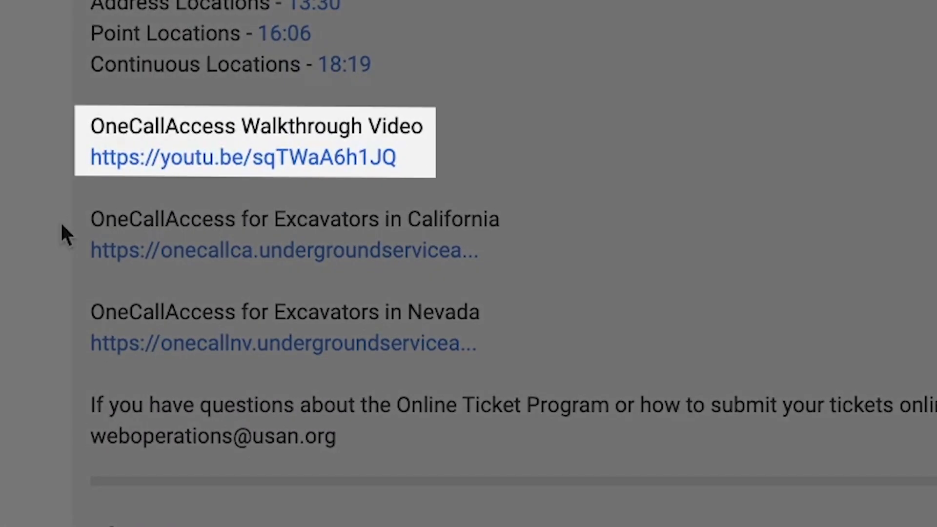
Open the OneCallAccess for Excavators portal home page
{"action": "left_click", "coordinate": [243, 157]}
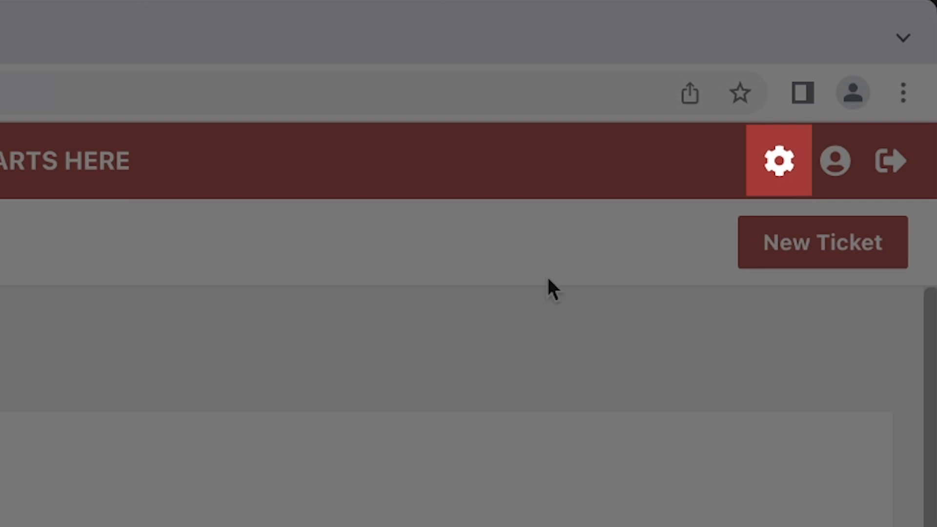
Open the Edit Settings form for default ticket values
{"action": "left_click", "coordinate": [779, 160]}
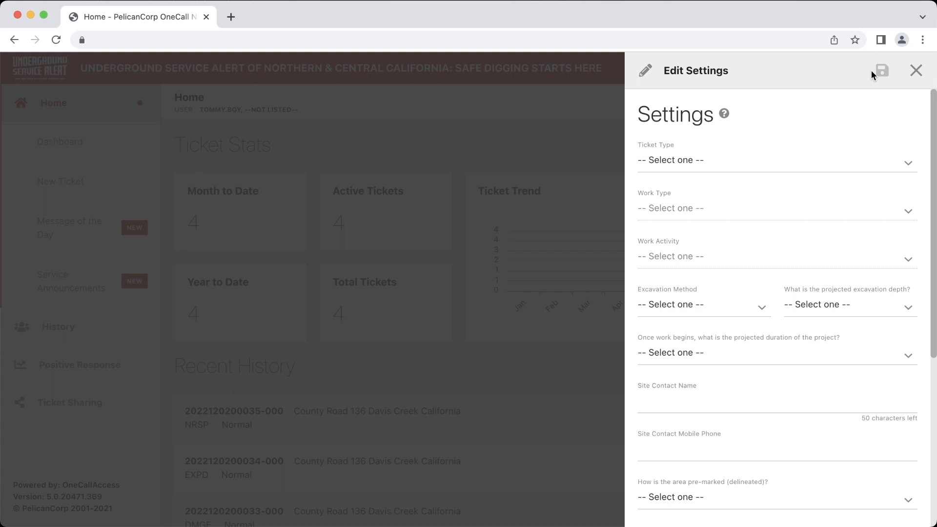
Save defaults: Normal ticket, Residential property work, Landscaping/Irrigation/Drainage Work activity
{"action": "left_click", "coordinate": [775, 160]}
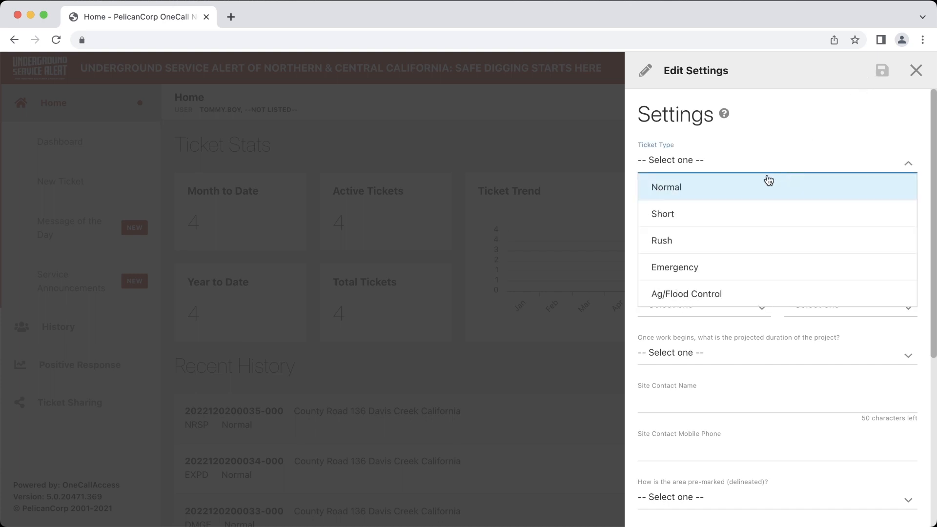
{"action": "left_click", "coordinate": [666, 186]}
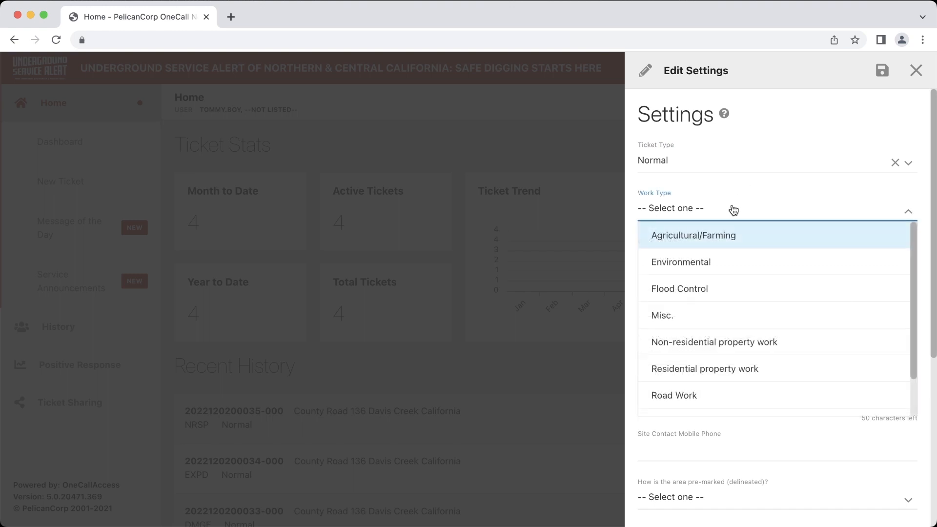
{"action": "left_click", "coordinate": [705, 368]}
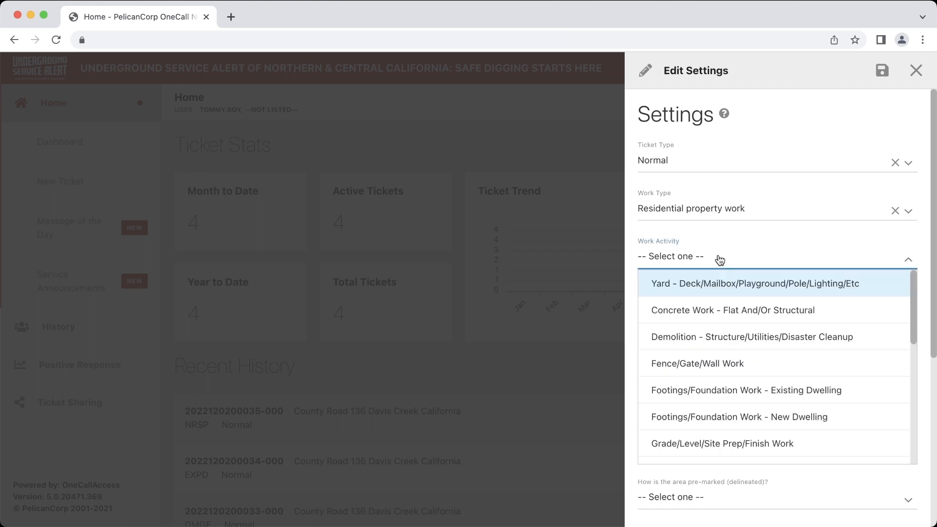
{"action": "scroll", "scroll_direction": "down", "scroll_amount": 3}
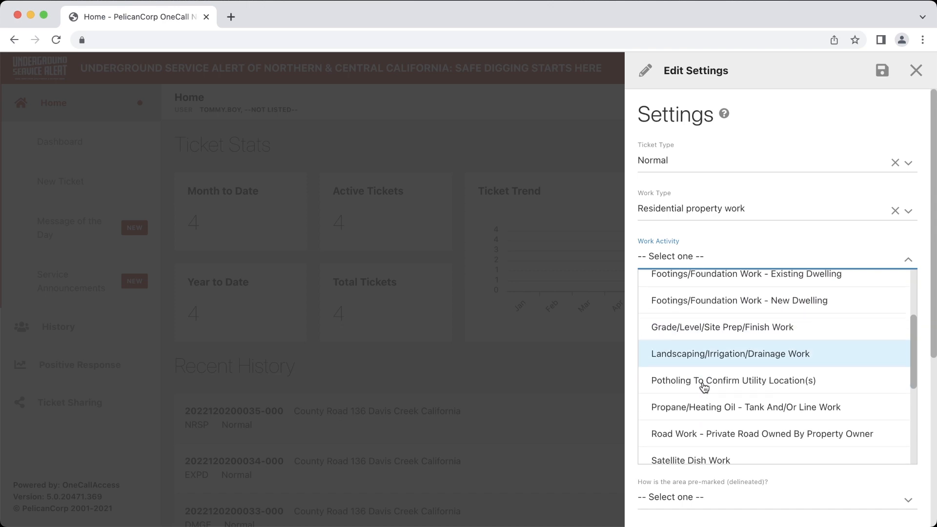
{"action": "left_click", "coordinate": [730, 353]}
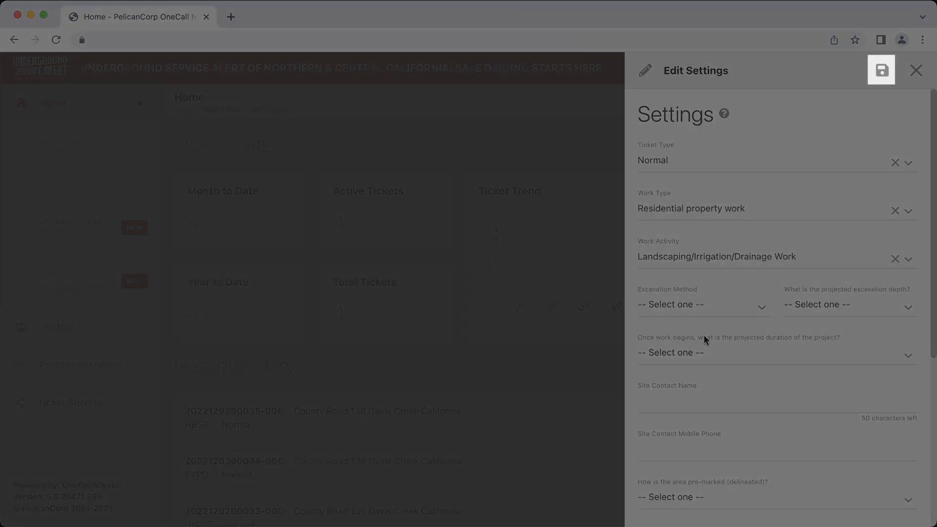
{"action": "mouse_move", "coordinate": [881, 70]}
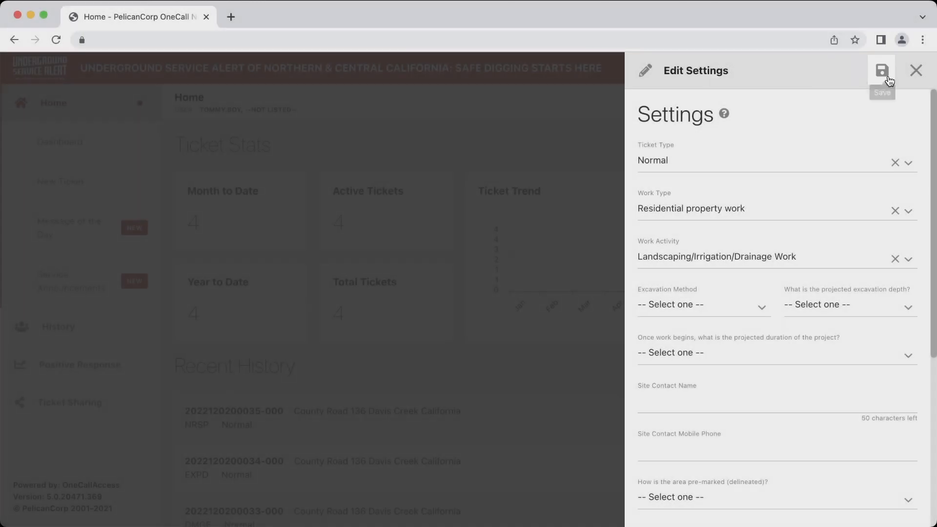
{"action": "left_click", "coordinate": [881, 70]}
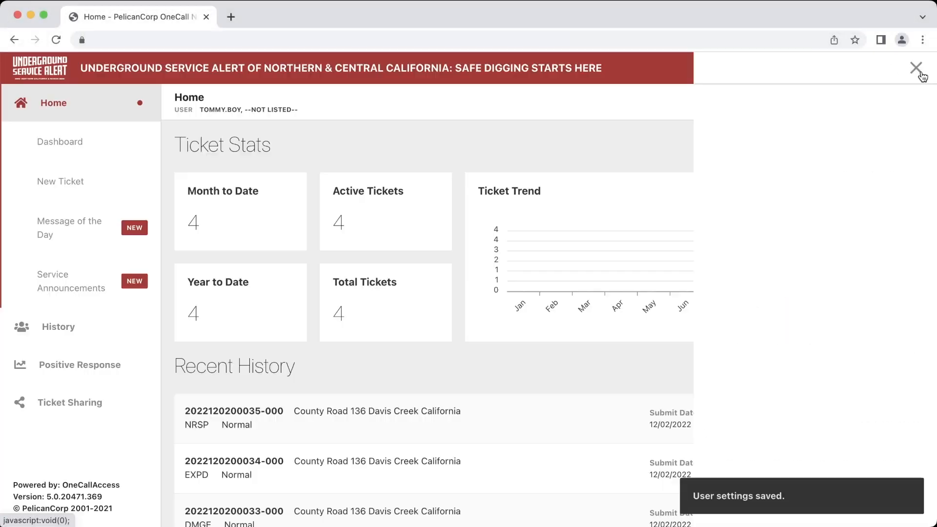
{"action": "left_click", "coordinate": [916, 68]}
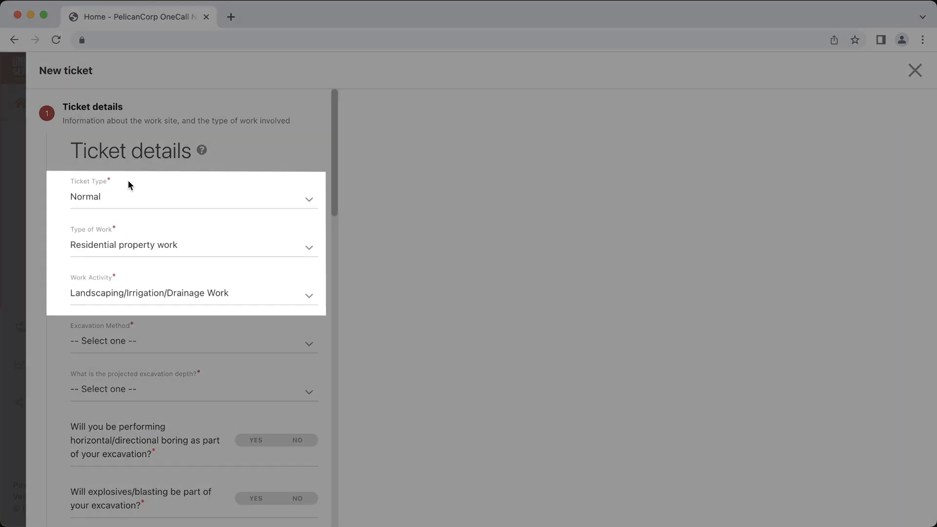
{"action": "mouse_move", "coordinate": [123, 176]}
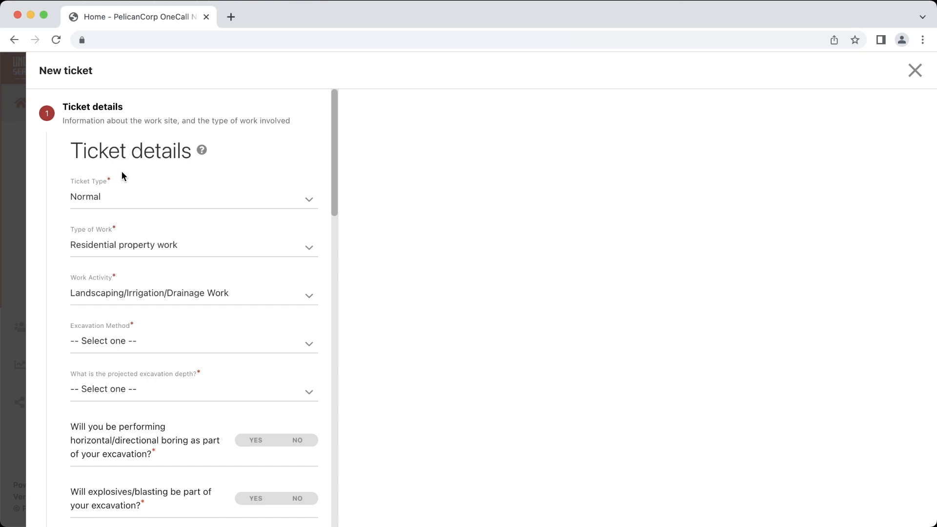
Review the pre-filled new ticket form and close it
{"action": "scroll", "scroll_direction": "down", "scroll_amount": 3}
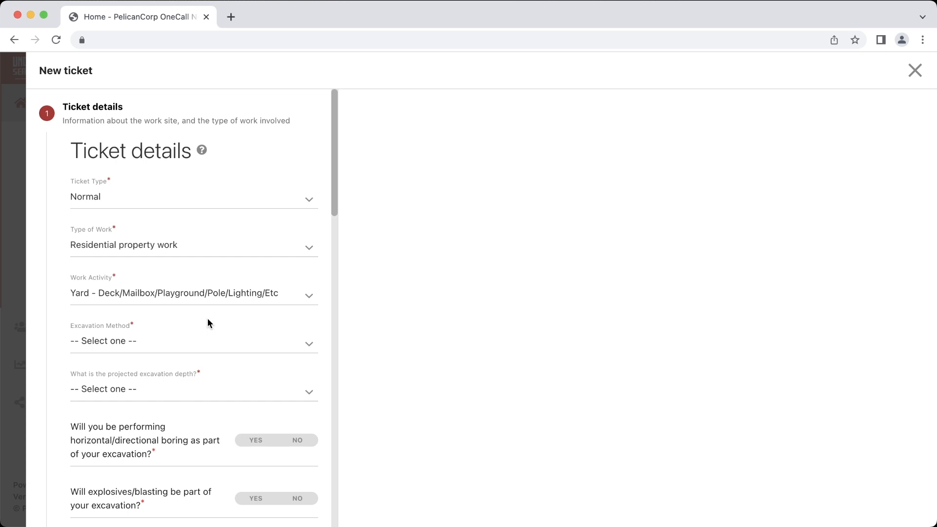
{"action": "left_click", "coordinate": [913, 70]}
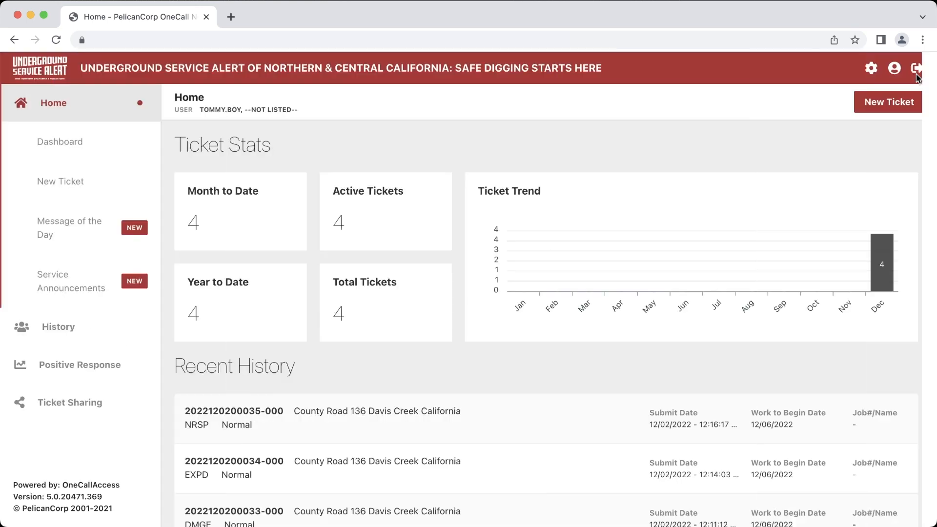
{"action": "mouse_move", "coordinate": [718, 165]}
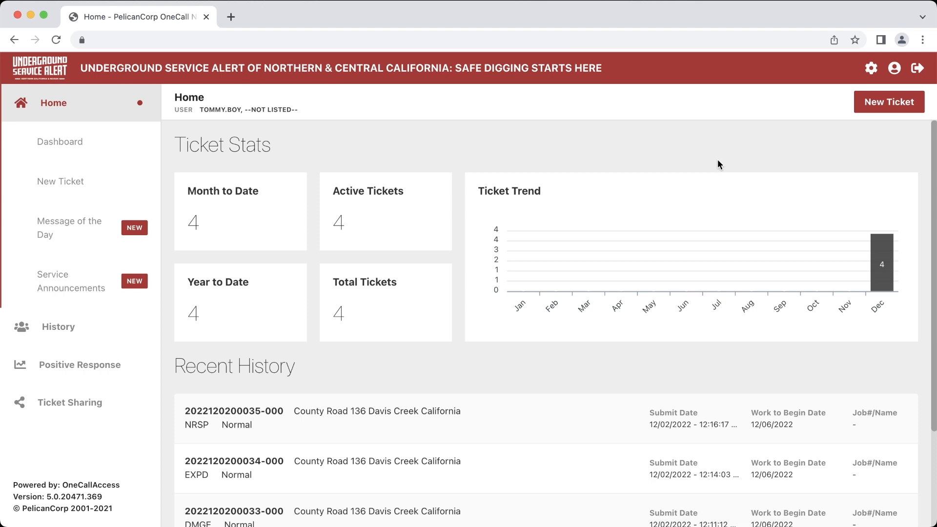
{"action": "left_click", "coordinate": [871, 67]}
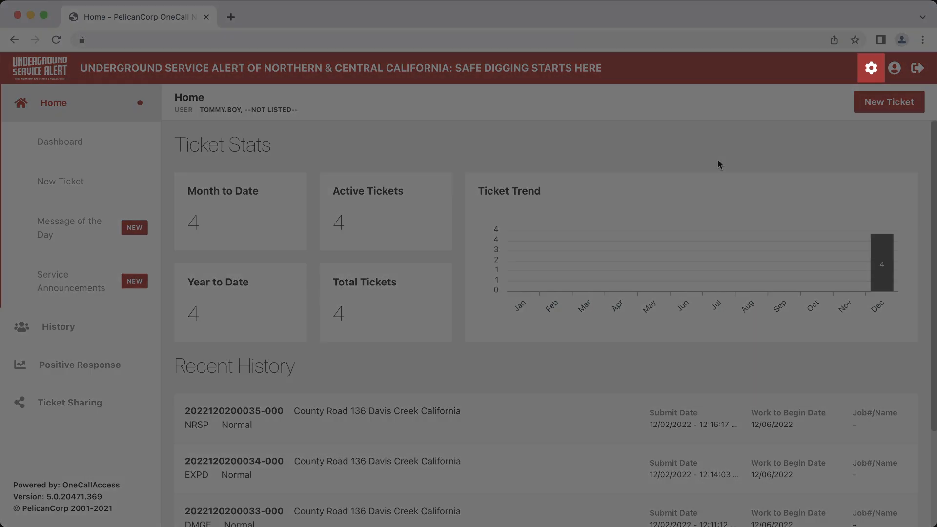